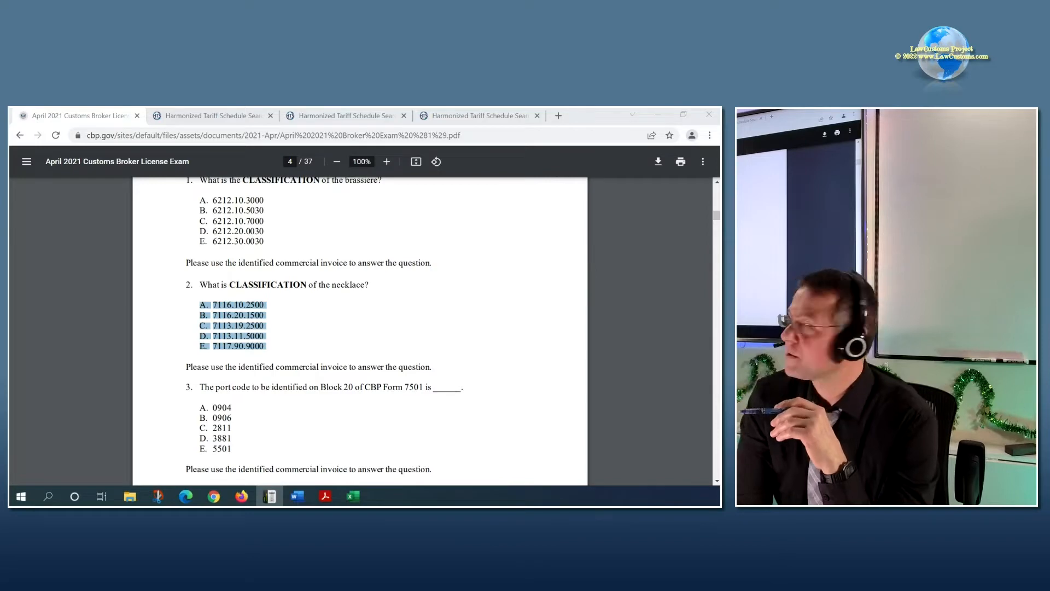
- Scroll page 4 of the exam down to questions 3 and 4 on Block 20 and duties
{"action": "scroll", "scroll_direction": "down", "scroll_amount": 3}
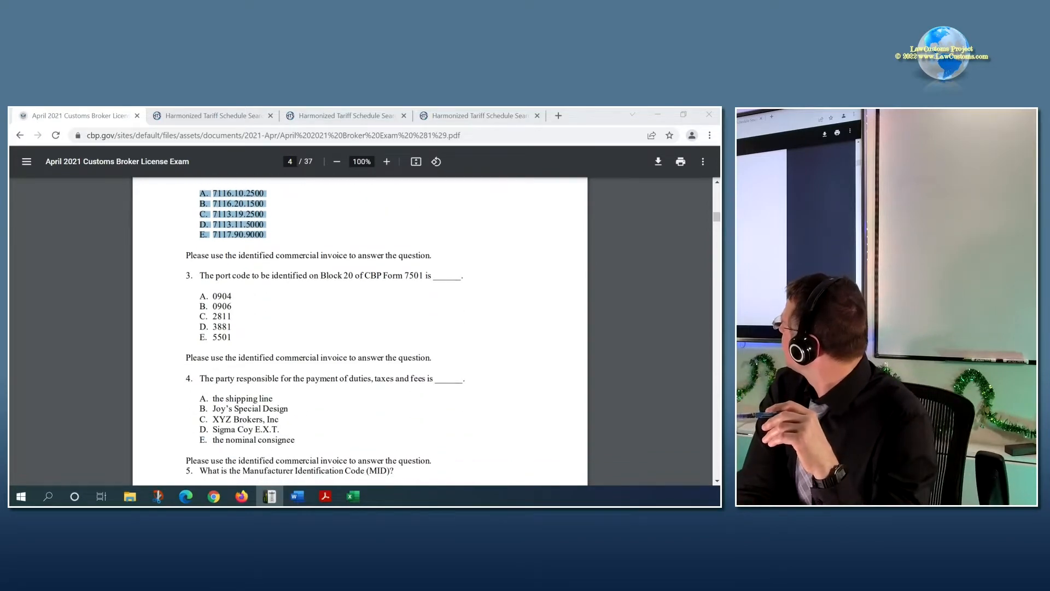
{"action": "left_click_drag", "start_coordinate": [199, 275], "coordinate": [329, 275]}
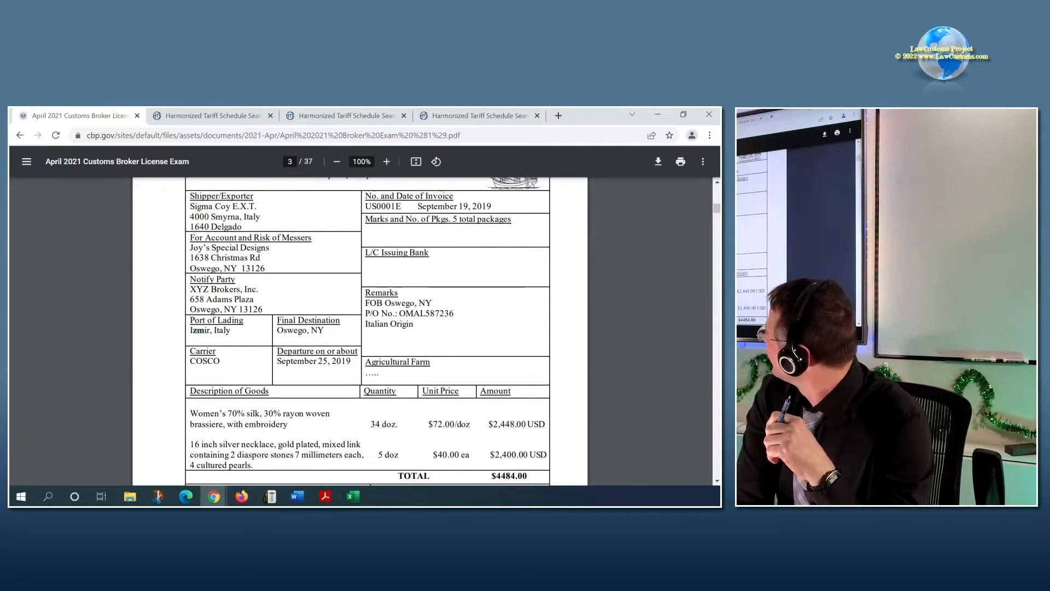
- Select 'Izmir, Italy' as the Port of Lading on page 3's commercial invoice
{"action": "double_click", "coordinate": [210, 330]}
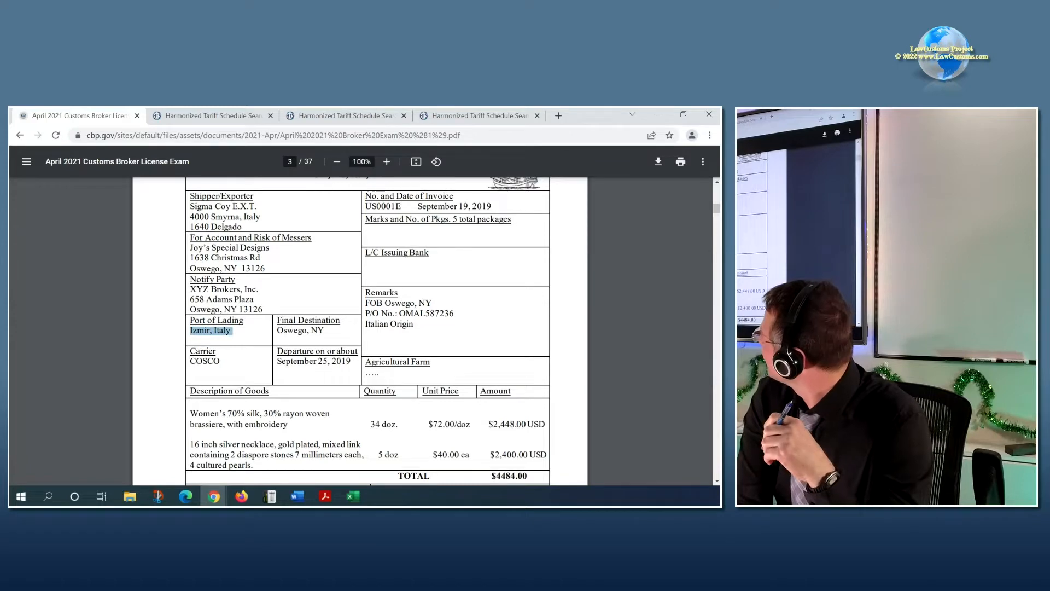